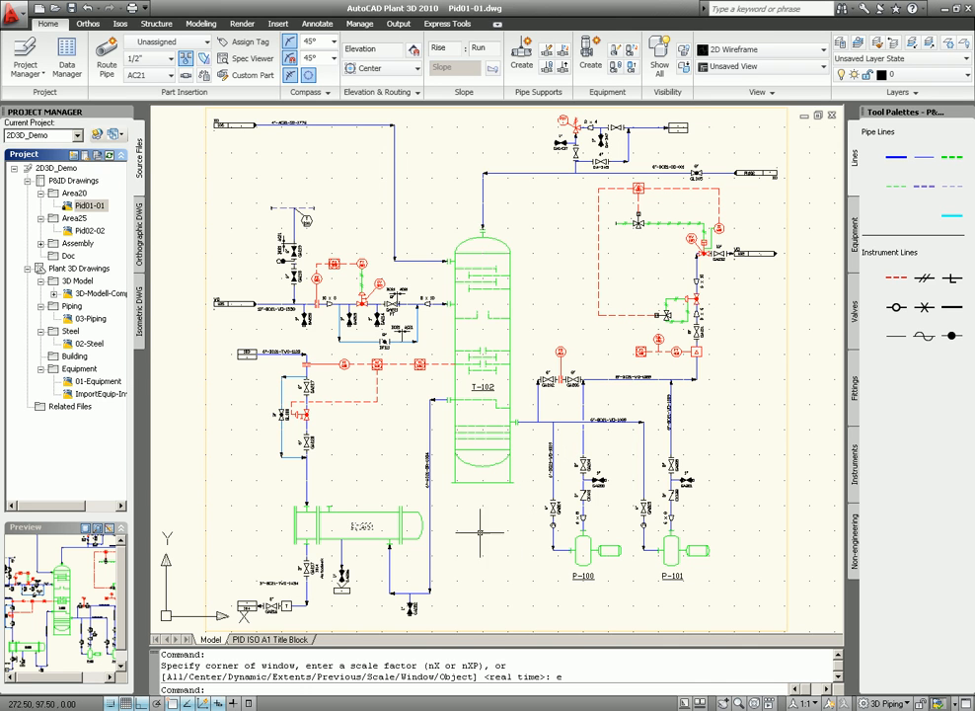
Zoom in on the region between exchanger E-100 and tank T-102.
{"action": "left_click", "coordinate": [355, 526]}
{"action": "type", "text": "w"}
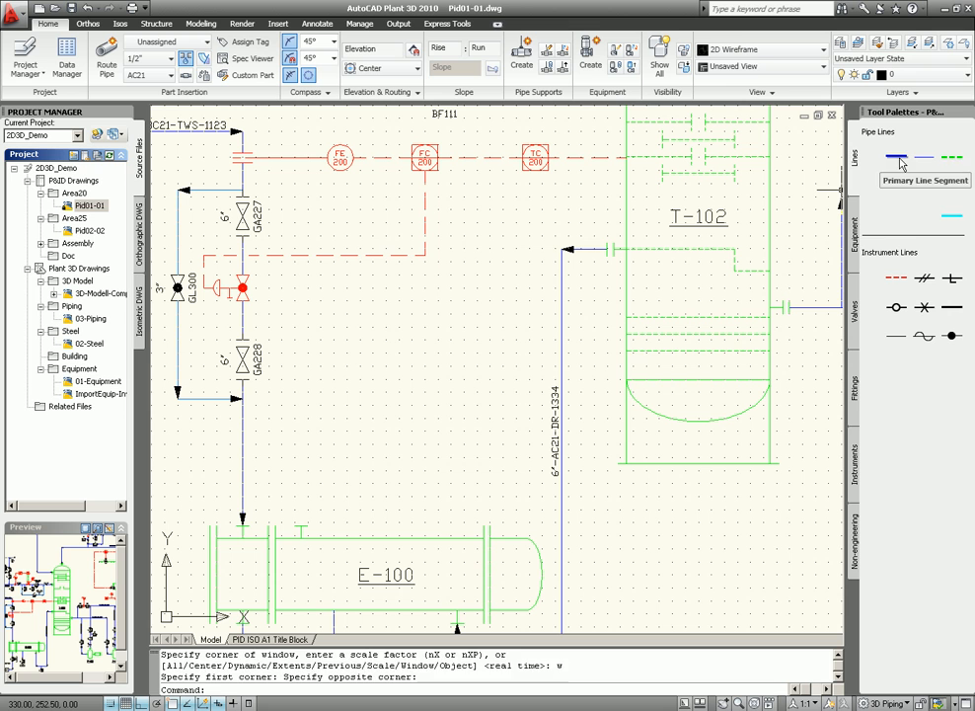
Draw a primary line segment from E-100 up and over to the T-102 nozzle.
{"action": "left_click", "coordinate": [898, 156]}
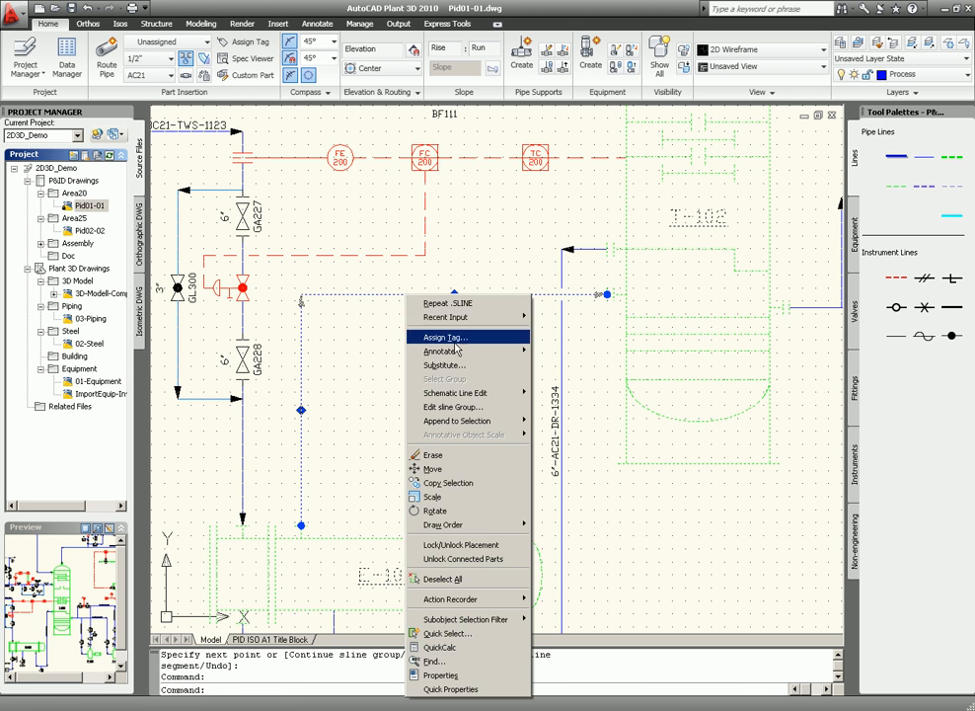
Tag the line 6"-AC21-SO-5544 with service SO and number 5544, placing its annotation.
{"action": "left_click", "coordinate": [443, 337]}
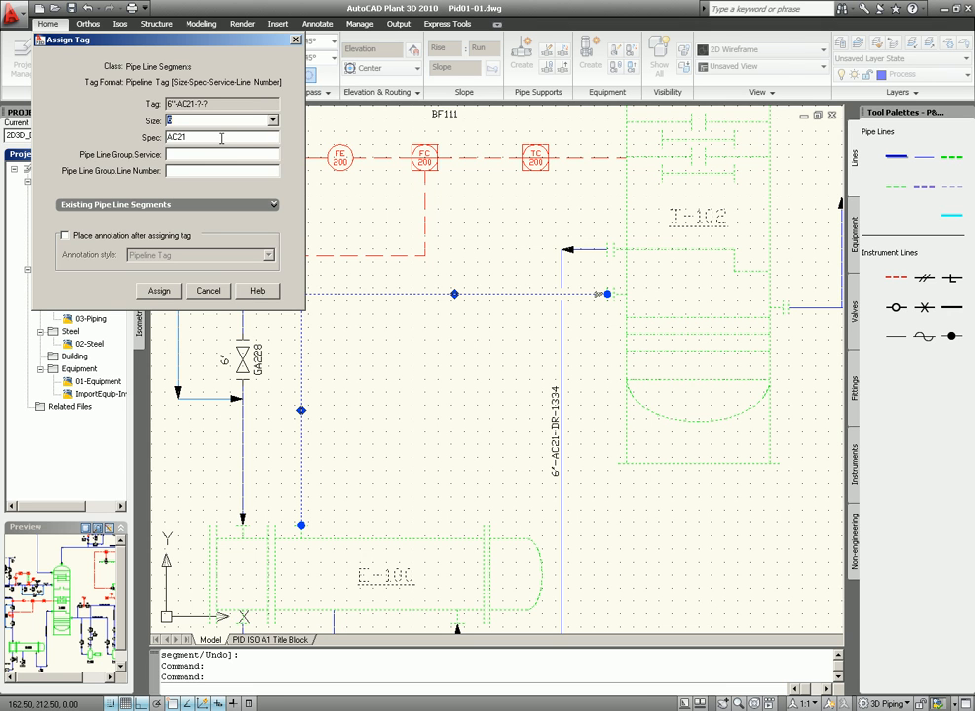
{"action": "left_click", "coordinate": [271, 155]}
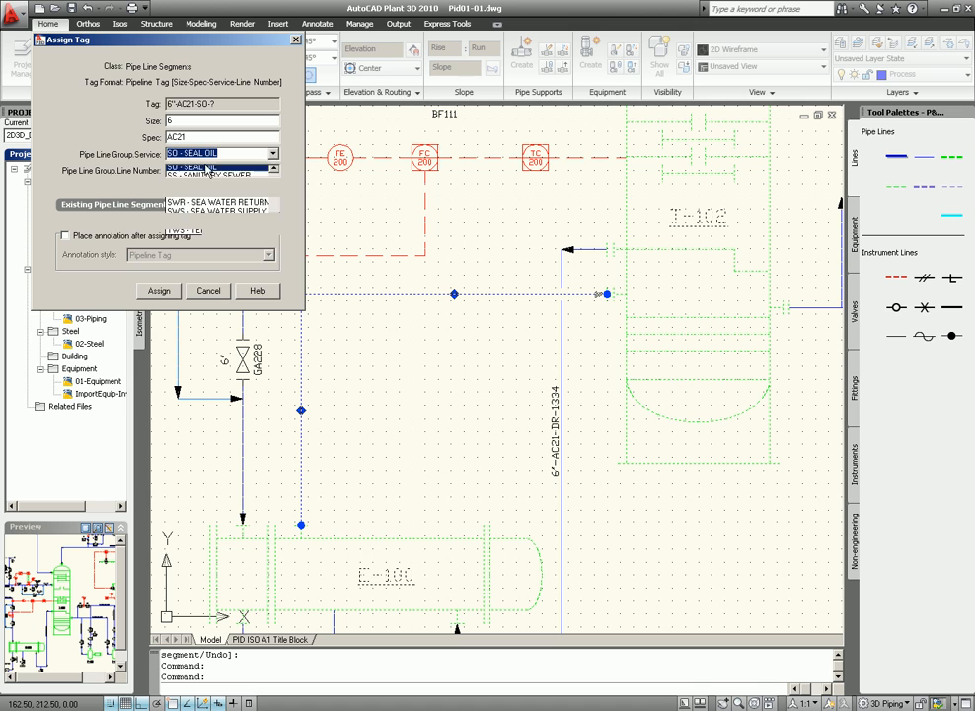
{"action": "left_click", "coordinate": [192, 154]}
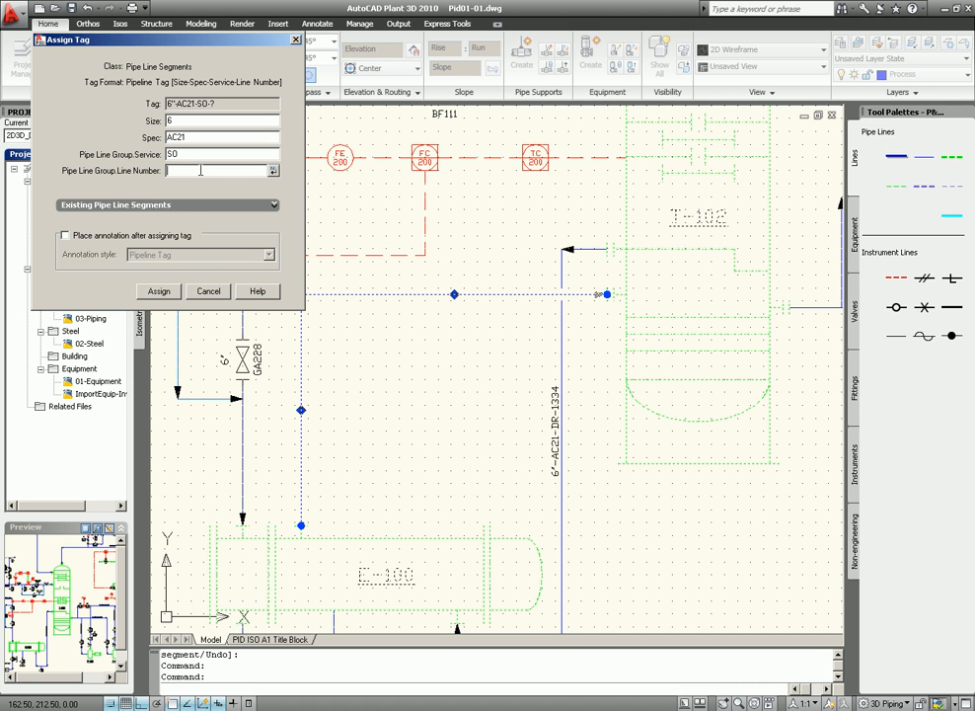
{"action": "type", "text": "5544"}
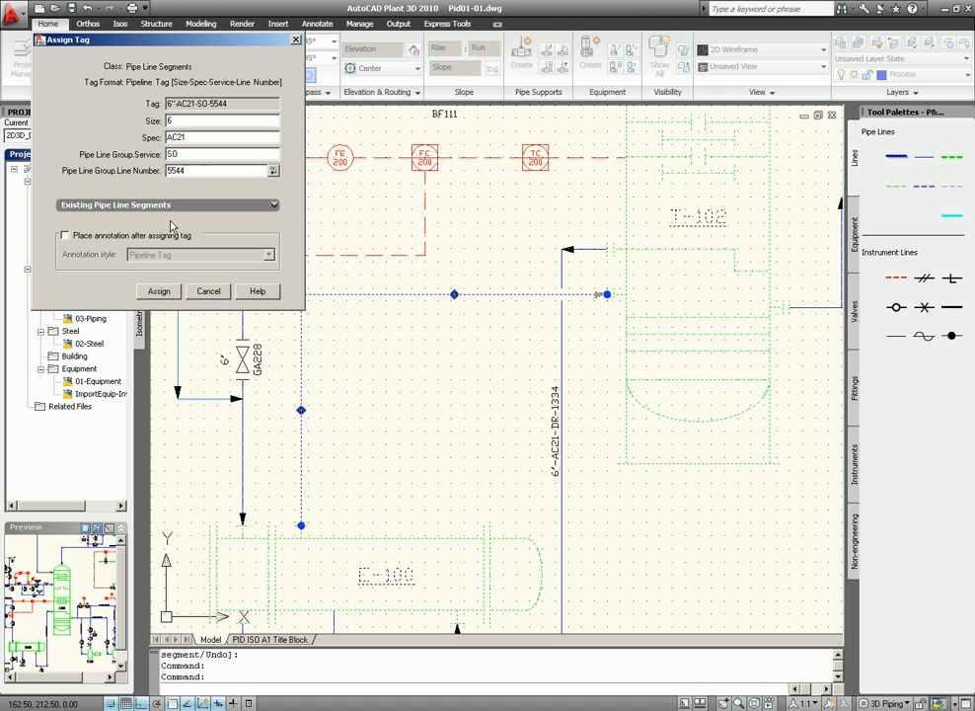
{"action": "left_click", "coordinate": [65, 234]}
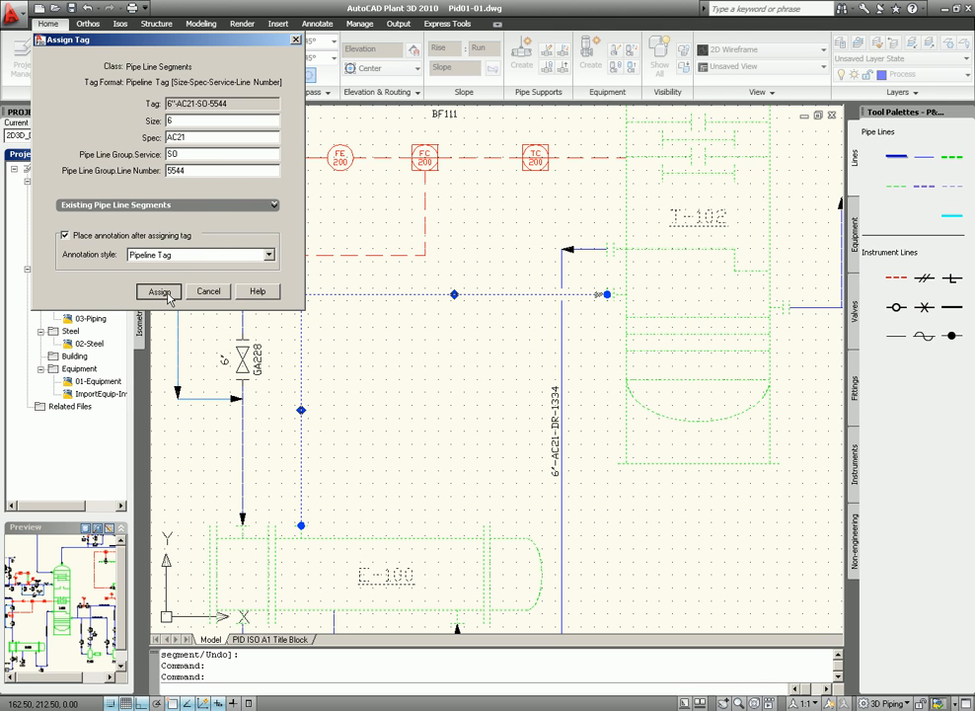
{"action": "left_click", "coordinate": [159, 291]}
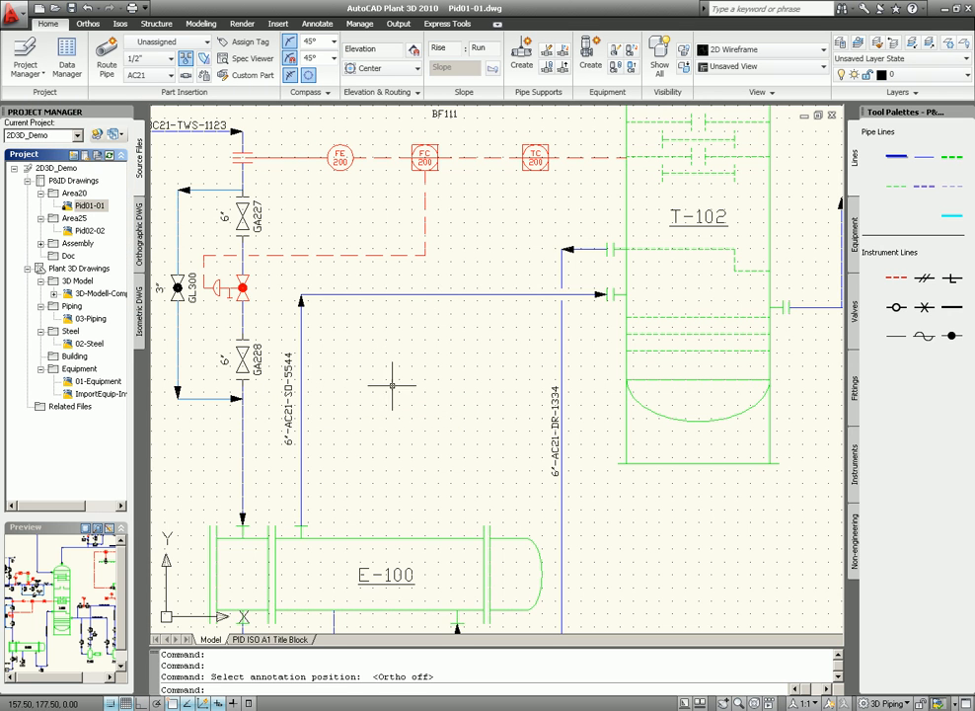
Insert gate valve GA349 and ball valve BA350 on the line's horizontal segment.
{"action": "left_click", "coordinate": [853, 304]}
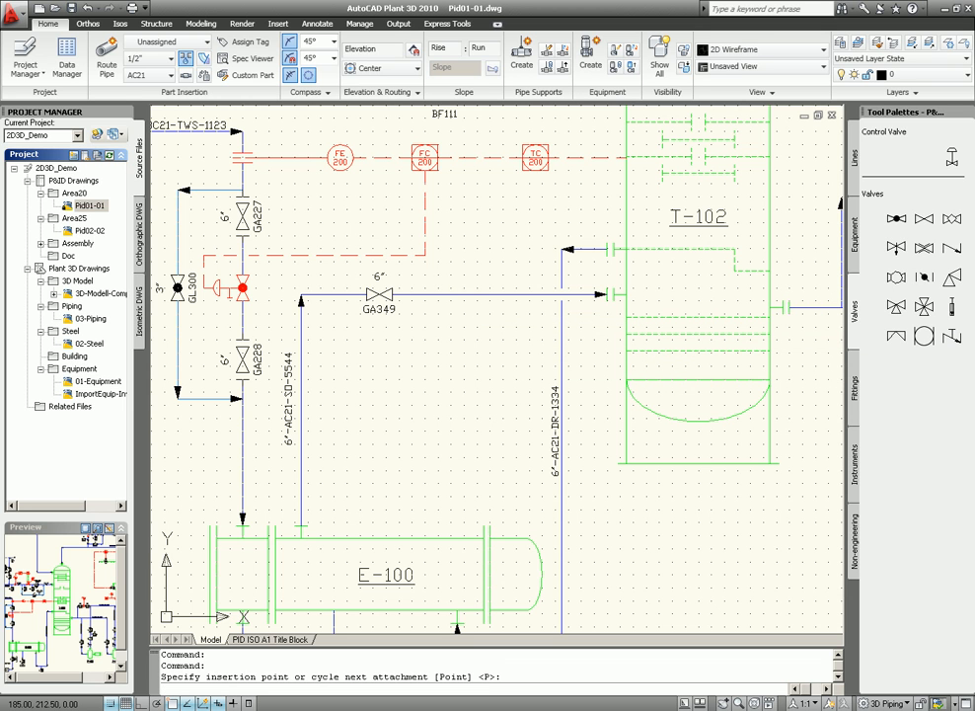
{"action": "left_click", "coordinate": [464, 293]}
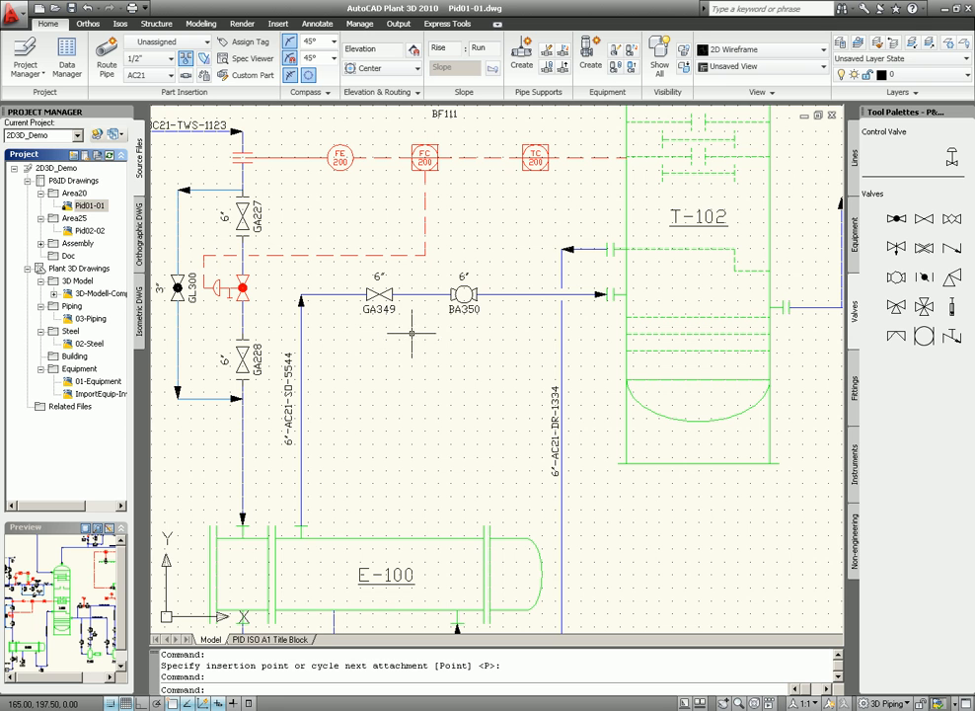
{"action": "mouse_move", "coordinate": [471, 328]}
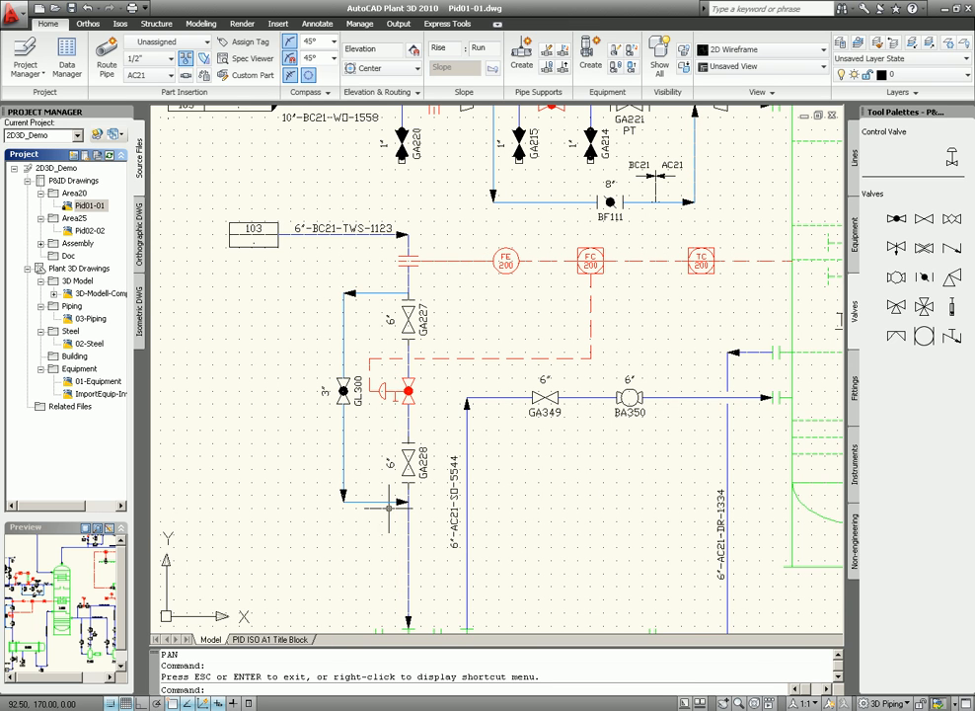
{"action": "mouse_move", "coordinate": [324, 272]}
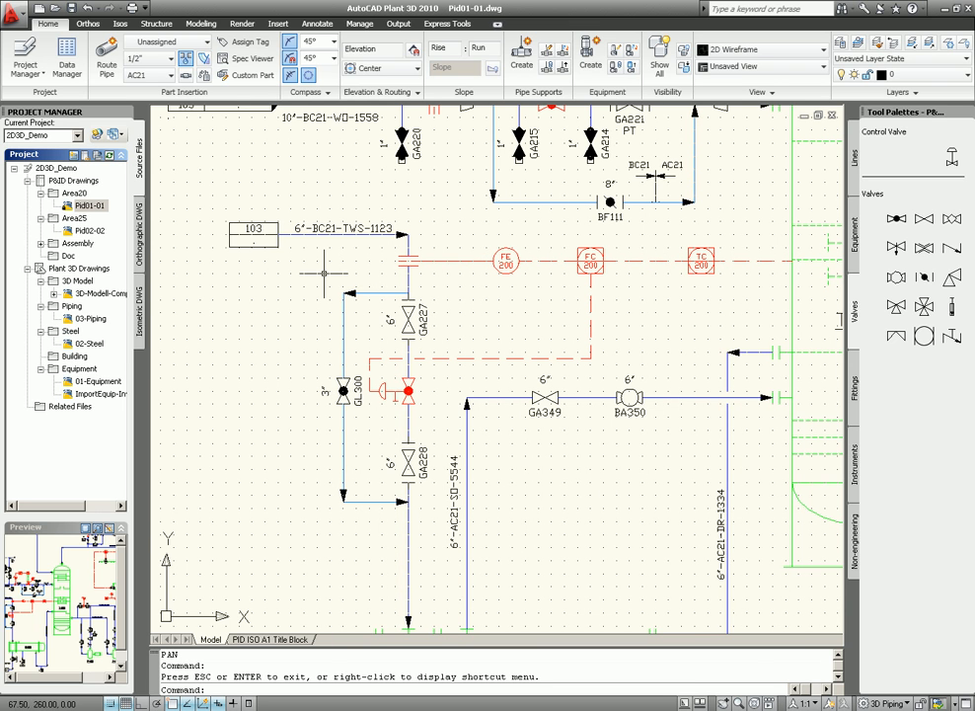
{"action": "mouse_move", "coordinate": [561, 451]}
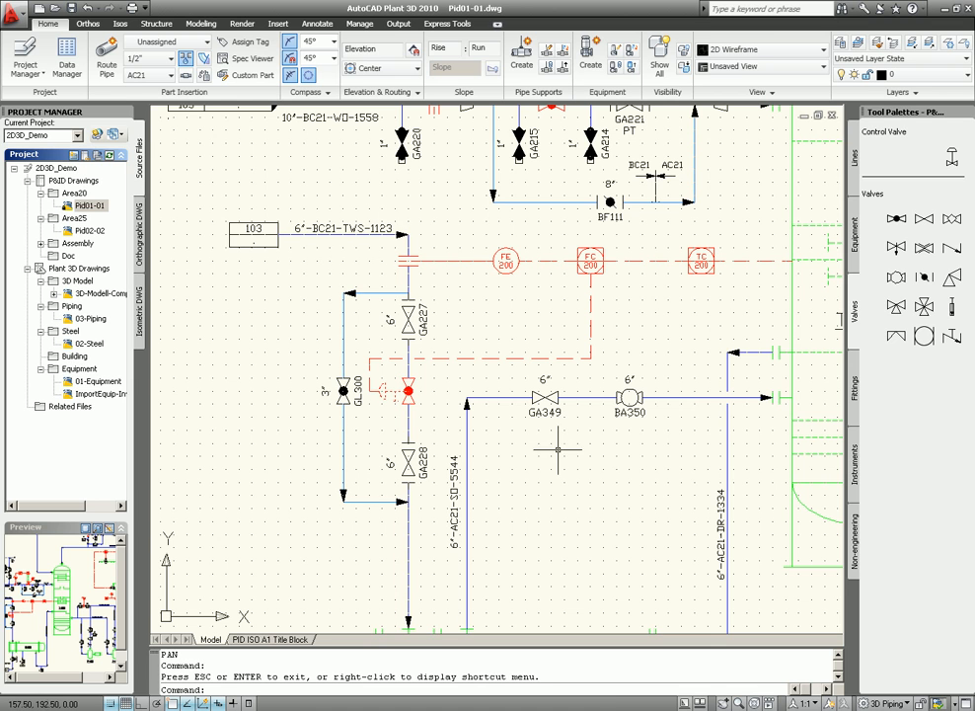